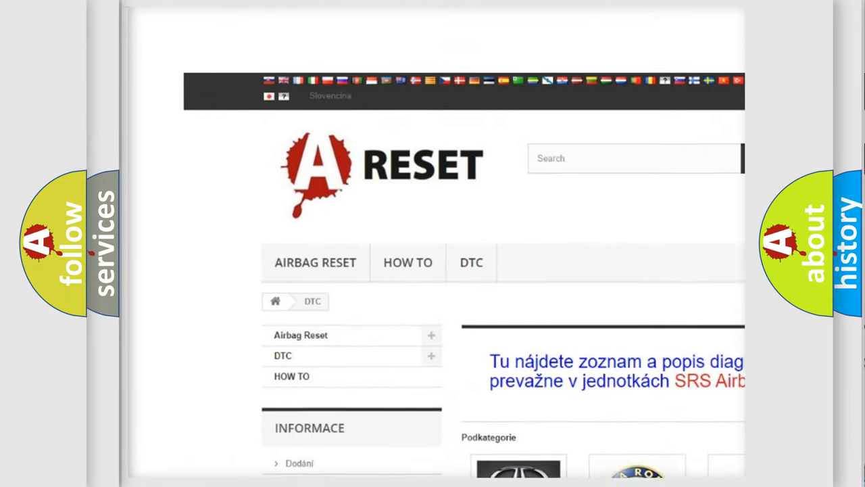
Open the Chrysler DTC page from the brand grid and browse its SRS airbag code list
{"action": "scroll", "scroll_direction": "down", "scroll_amount": 3}
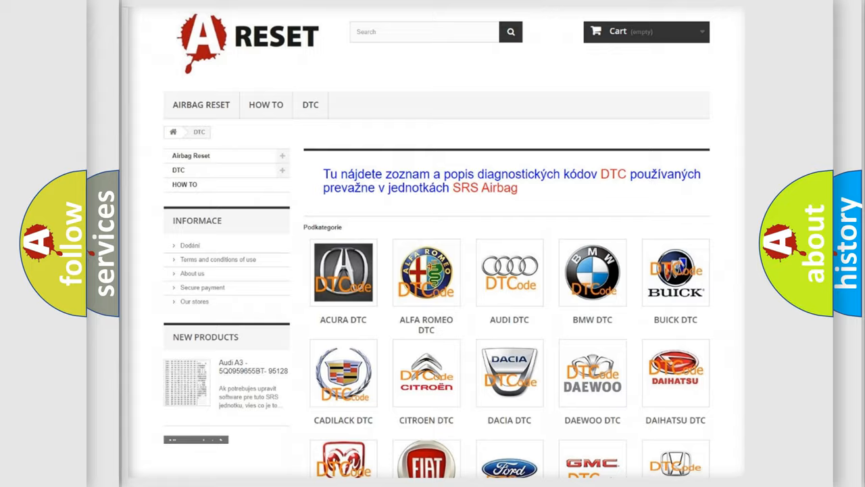
{"action": "scroll", "scroll_direction": "down", "scroll_amount": 3}
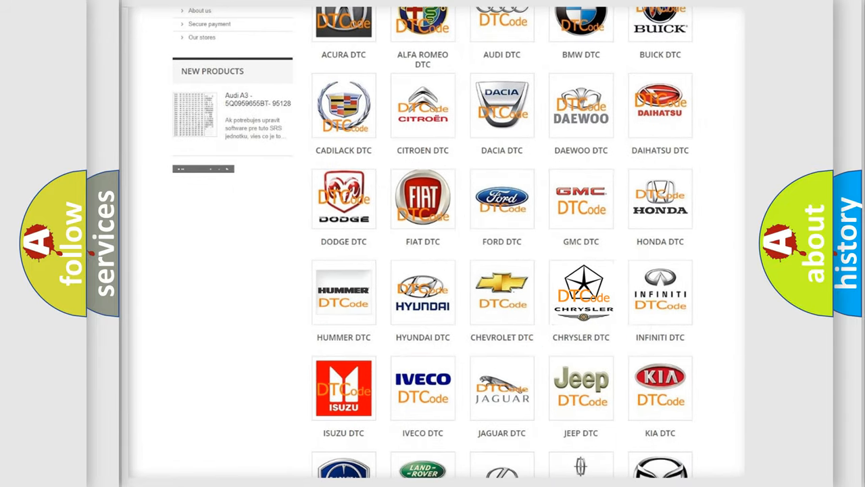
{"action": "left_click", "coordinate": [581, 292]}
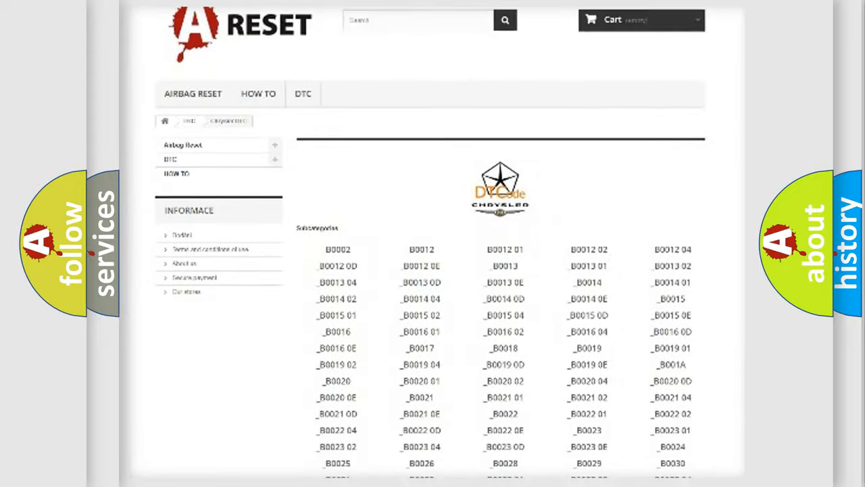
{"action": "scroll", "scroll_direction": "down", "scroll_amount": 3}
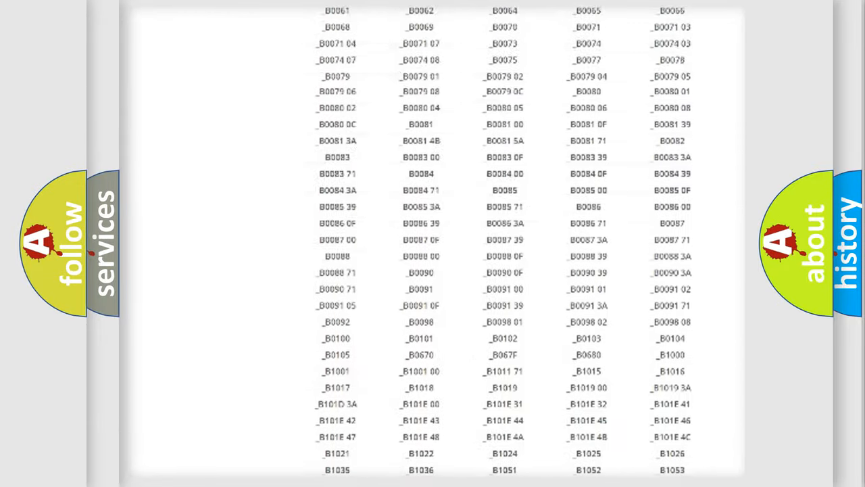